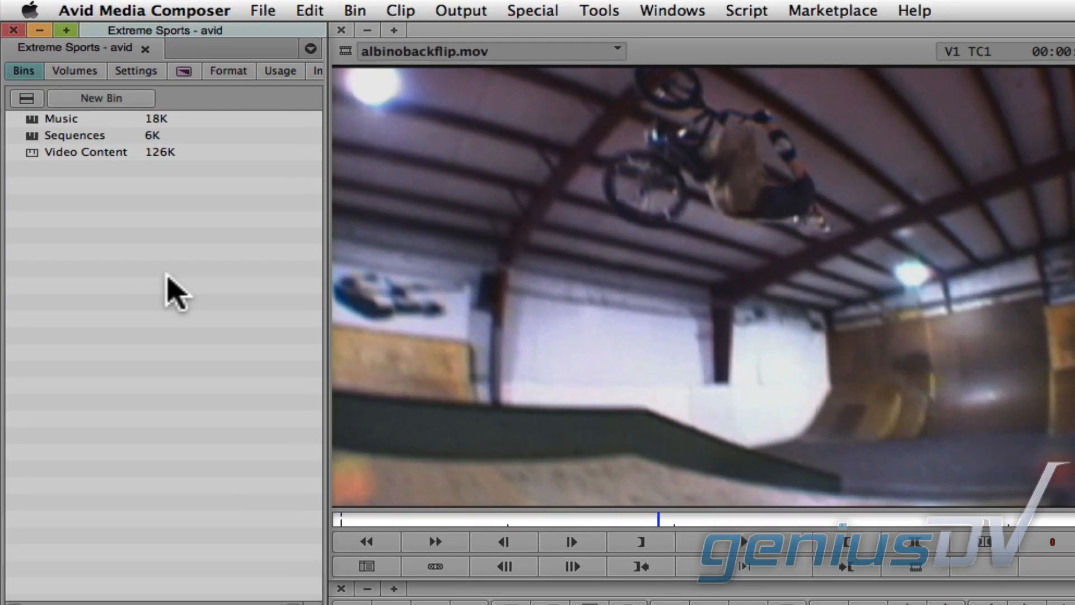
pyautogui.moveTo(162, 233)
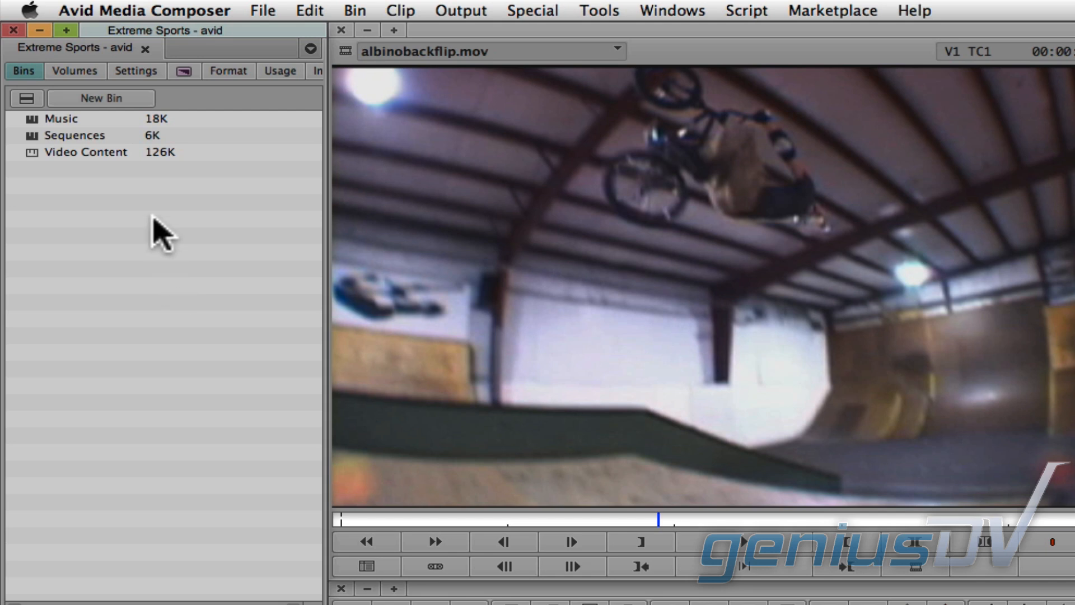
# Browse the Project window's Settings and Effects listings, then return to the Bins view
pyautogui.click(135, 71)
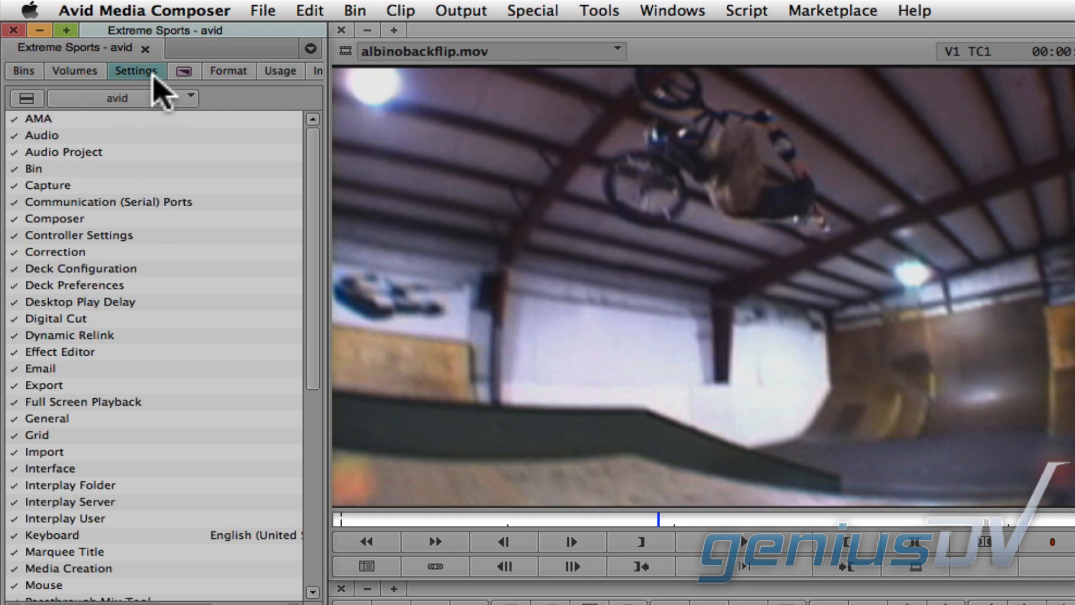
pyautogui.click(182, 71)
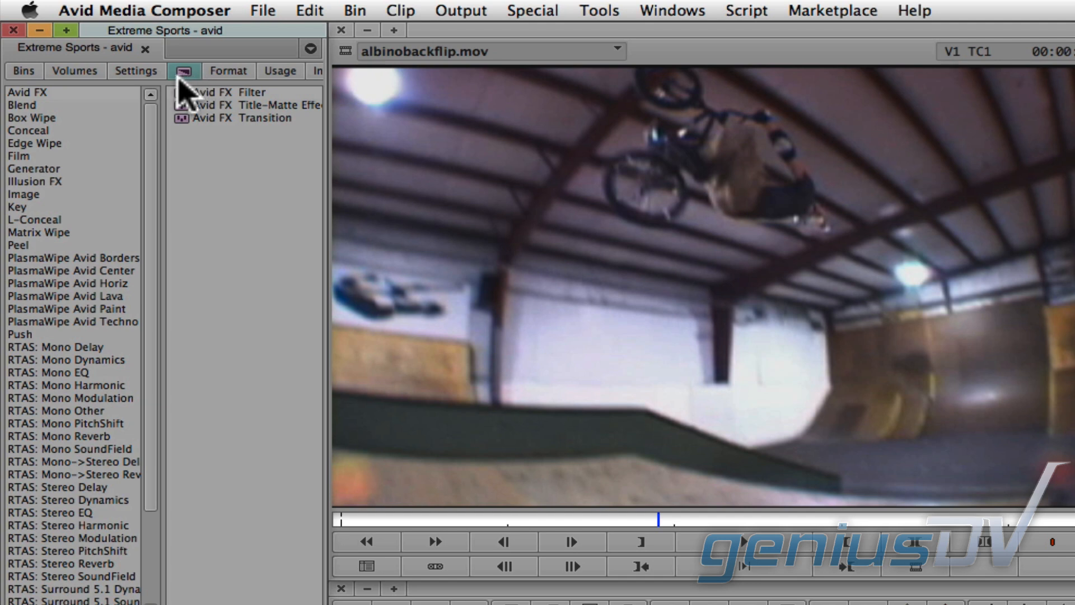
pyautogui.click(23, 70)
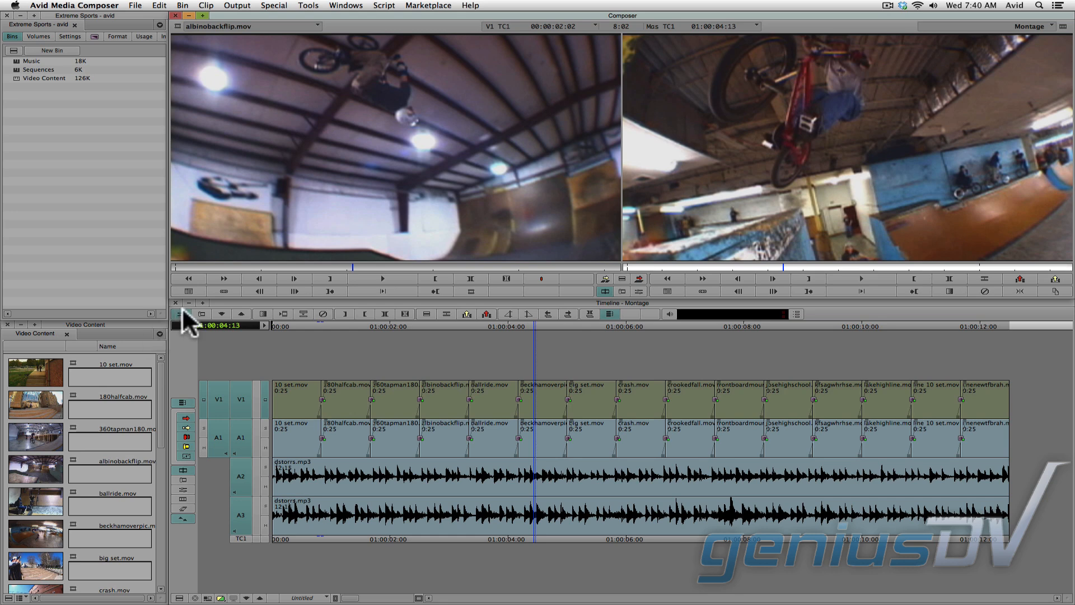
pyautogui.click(176, 303)
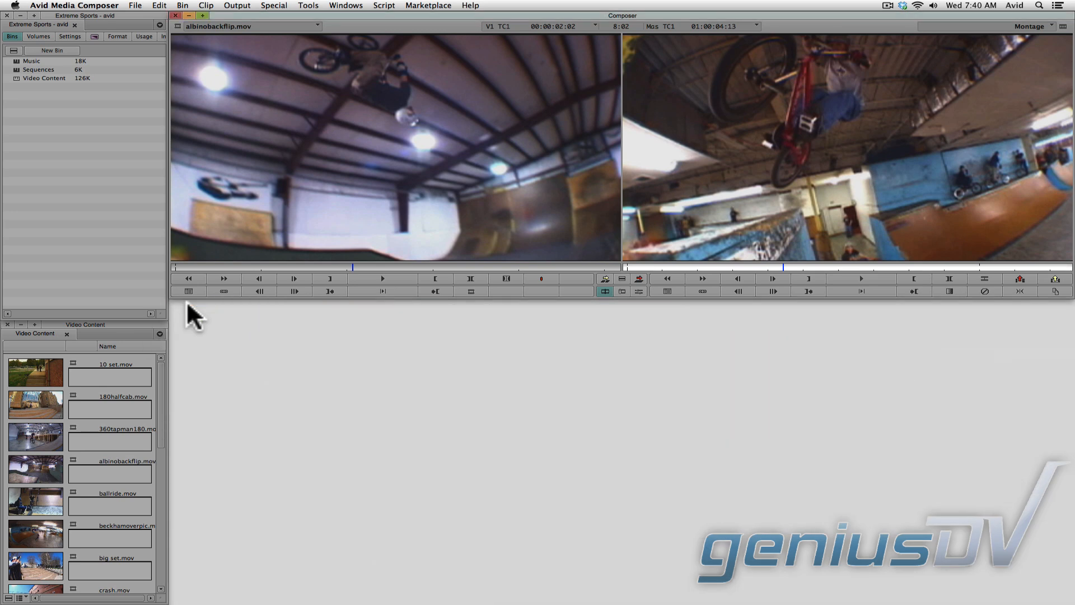
pyautogui.moveTo(313, 15)
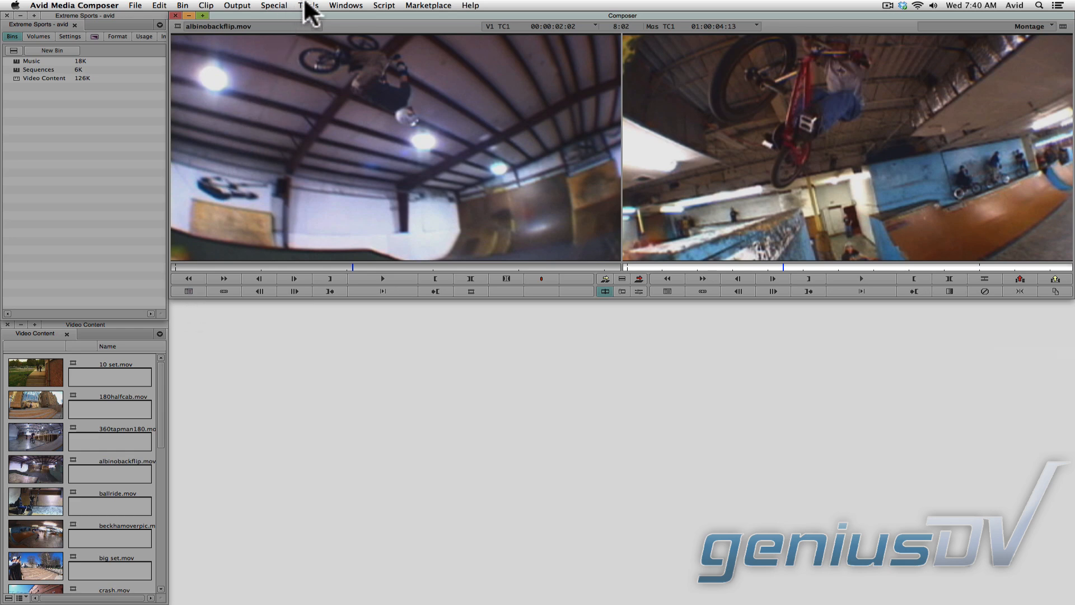
pyautogui.click(307, 5)
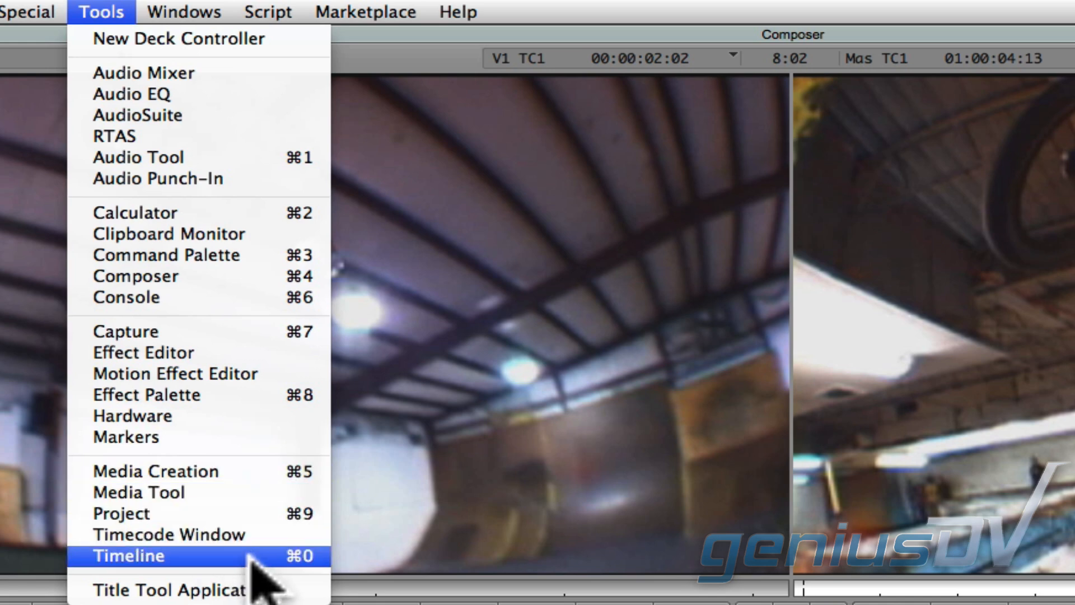
pyautogui.click(127, 555)
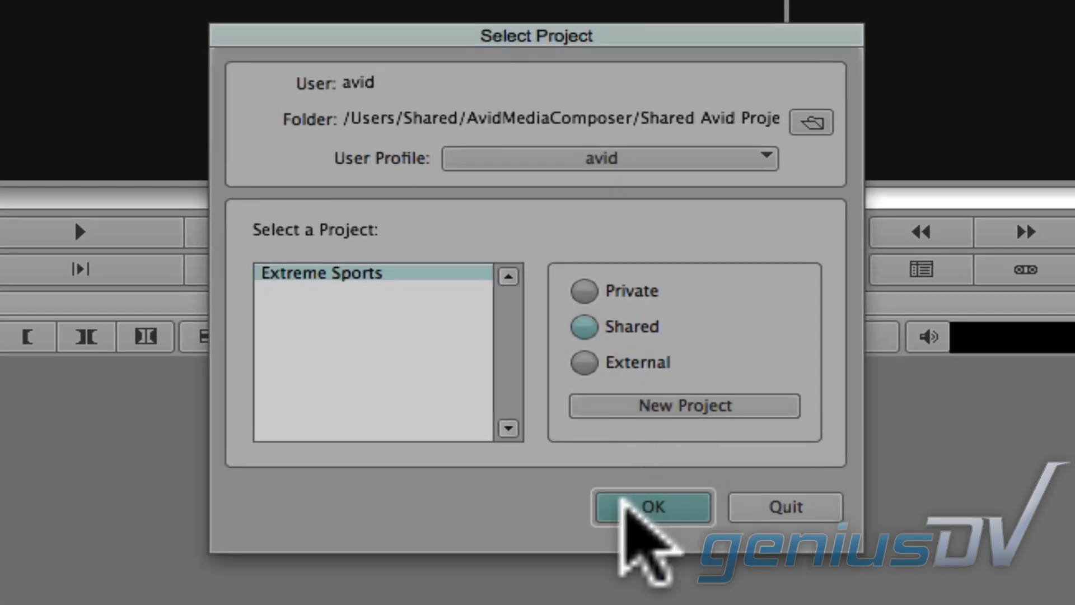
# Confirm opening the Extreme Sports project from the Select Project dialog
pyautogui.click(651, 507)
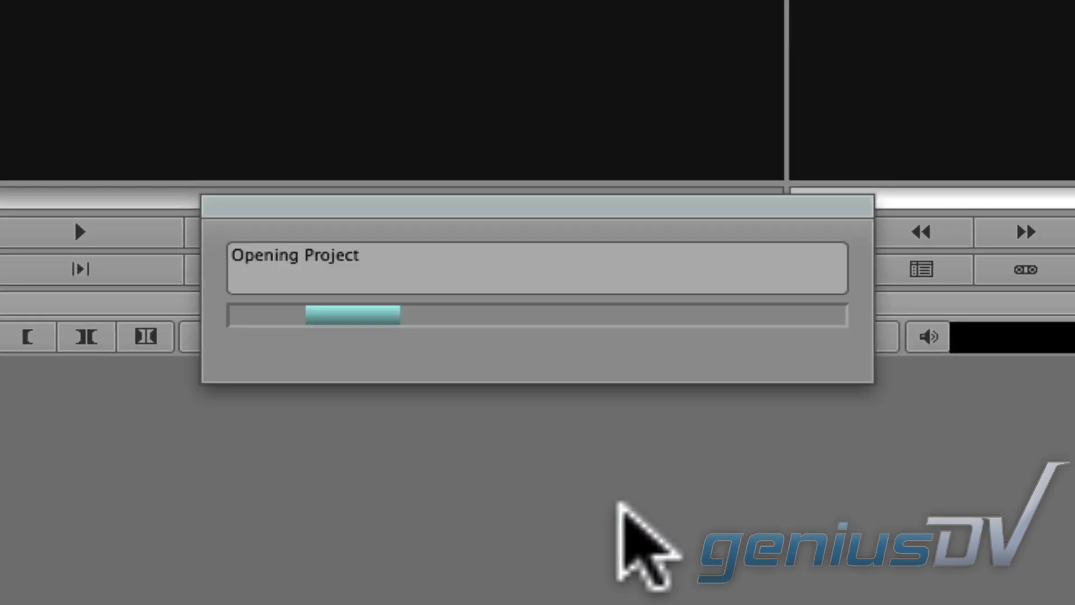